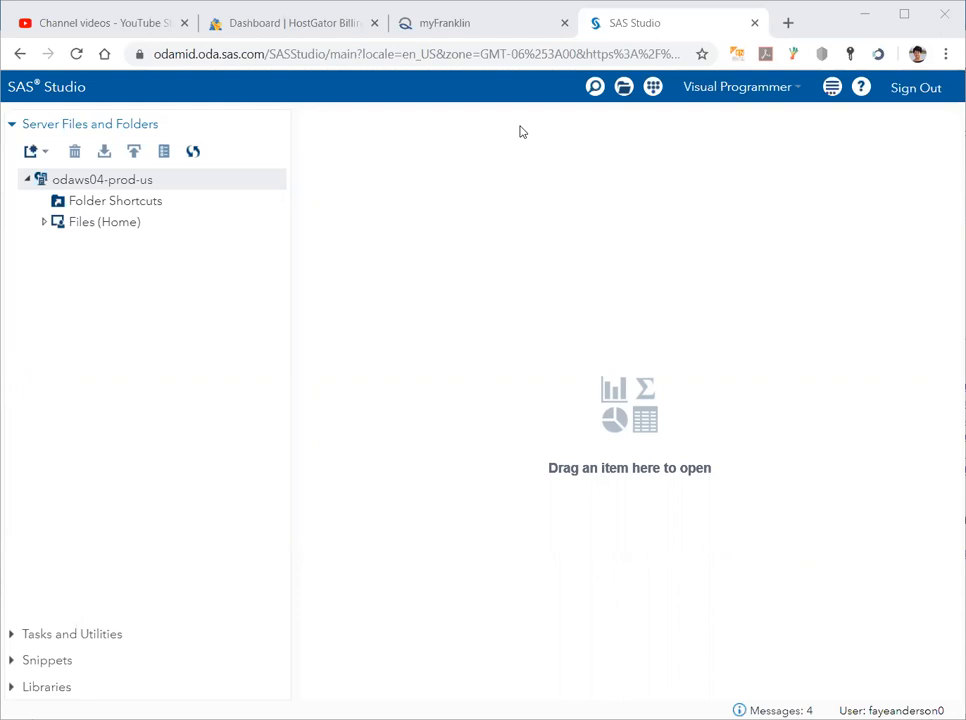
Bring up the New submenu for the Files (Home) folder.
left_click(576, 218)
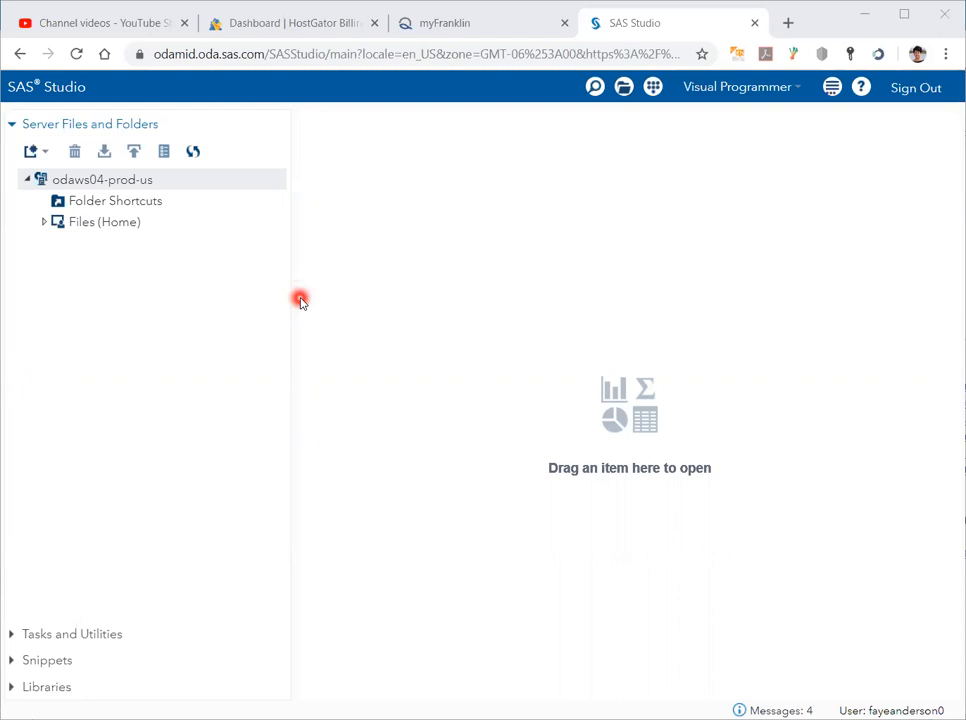
mouse_move(30, 150)
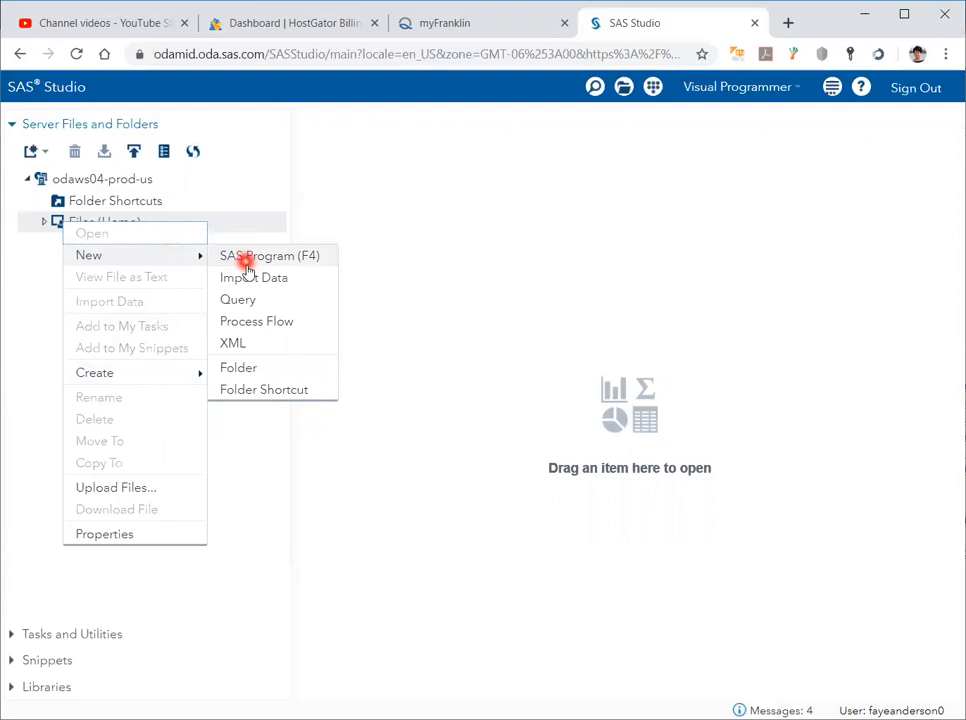
Create a new folder named MATH807 inside Files (Home).
left_click(238, 368)
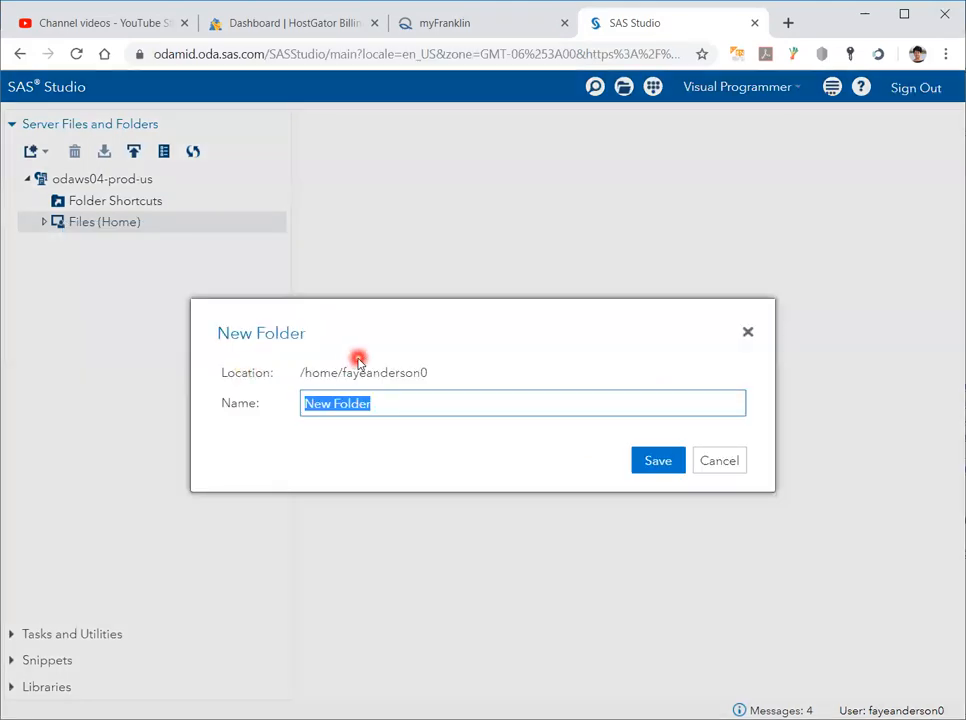
type("MATH80")
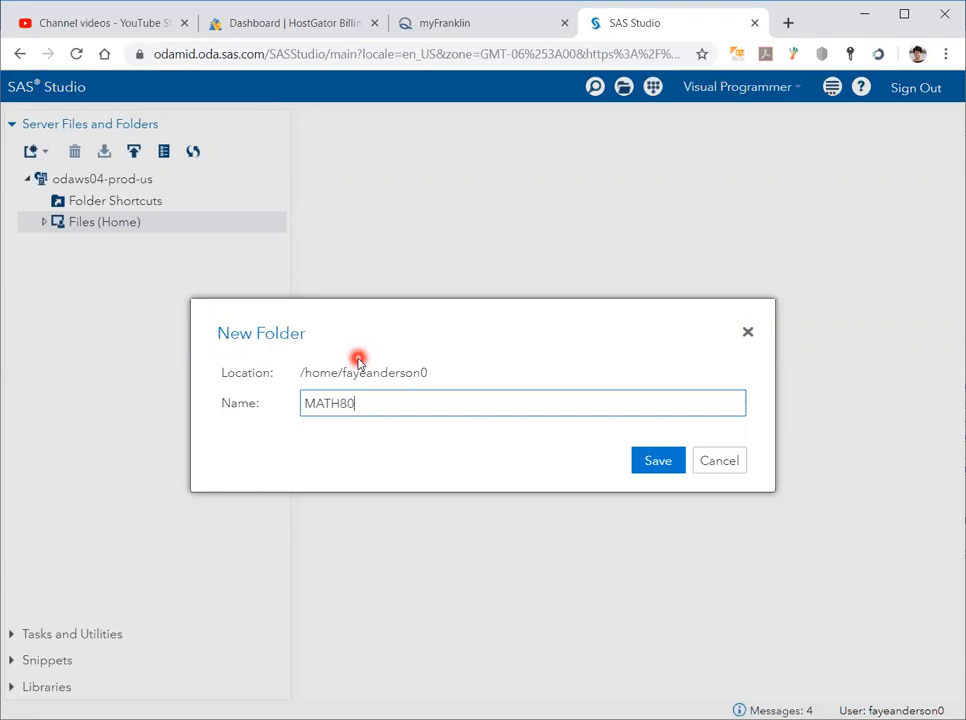
left_click(658, 460)
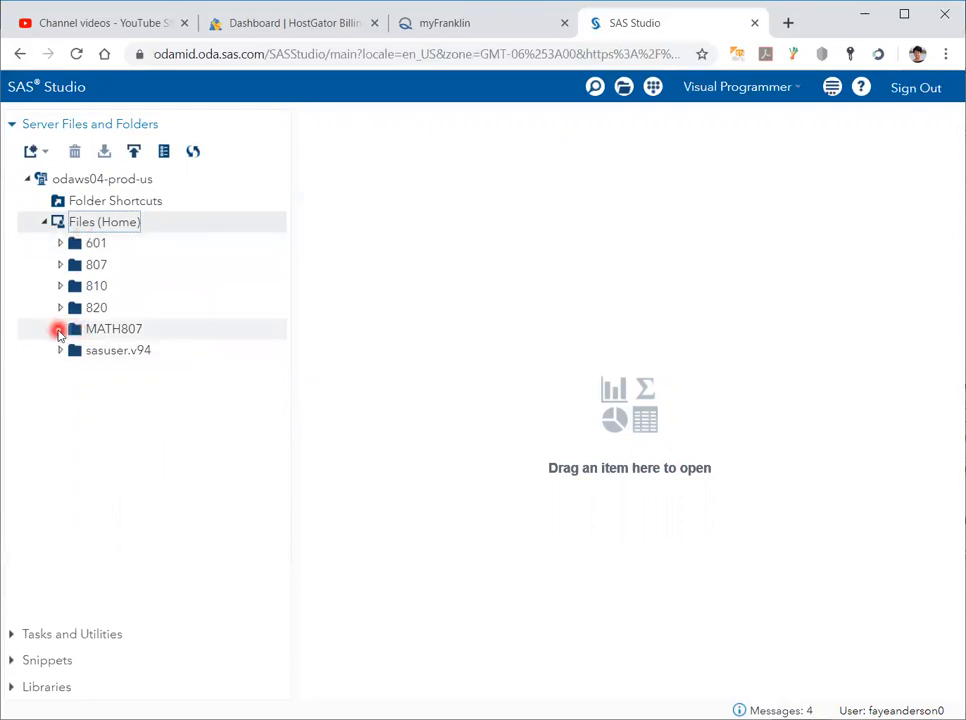
Start an Upload Files action on MATH807 and browse the computer for a file.
right_click(112, 328)
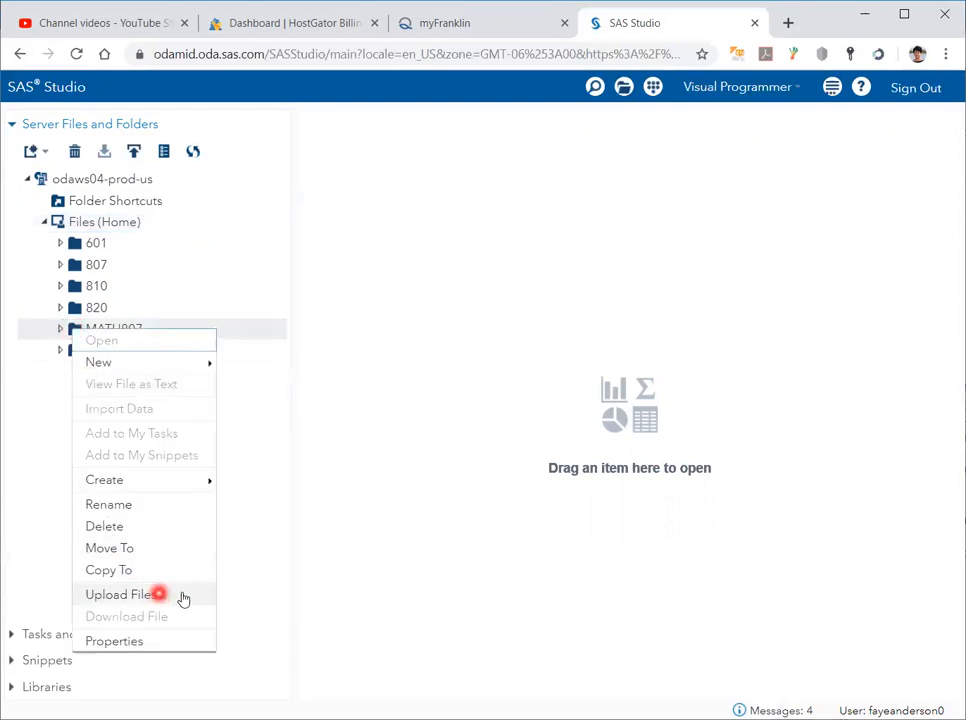
left_click(120, 594)
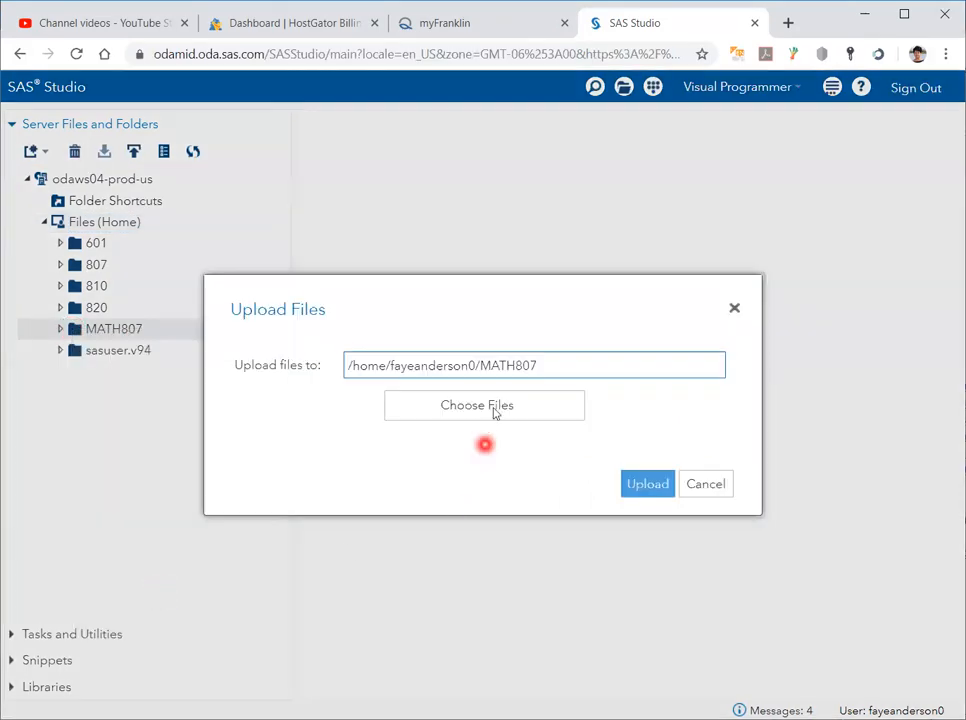
left_click(476, 404)
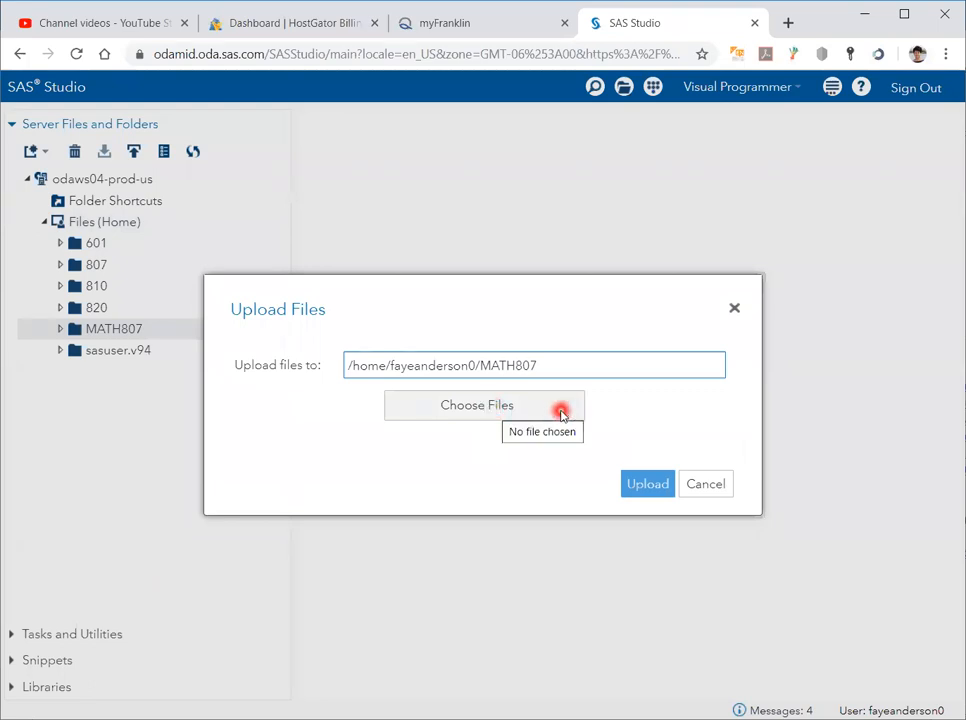
left_click(476, 404)
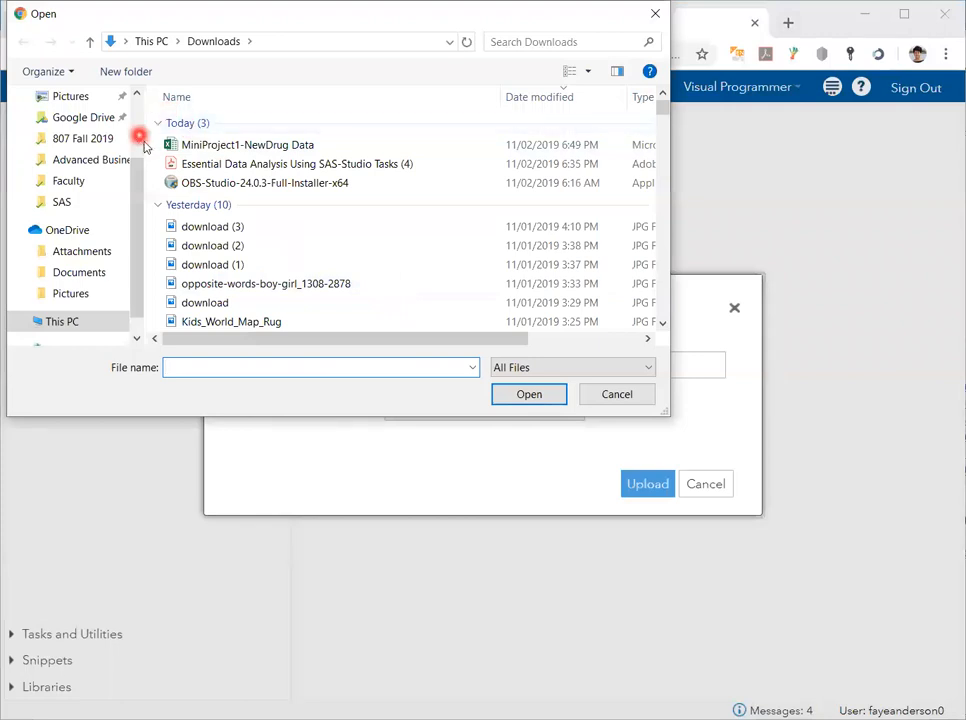
Select MiniProject1-NewDrug Data.xlsx from Downloads as the file to upload.
left_click(176, 96)
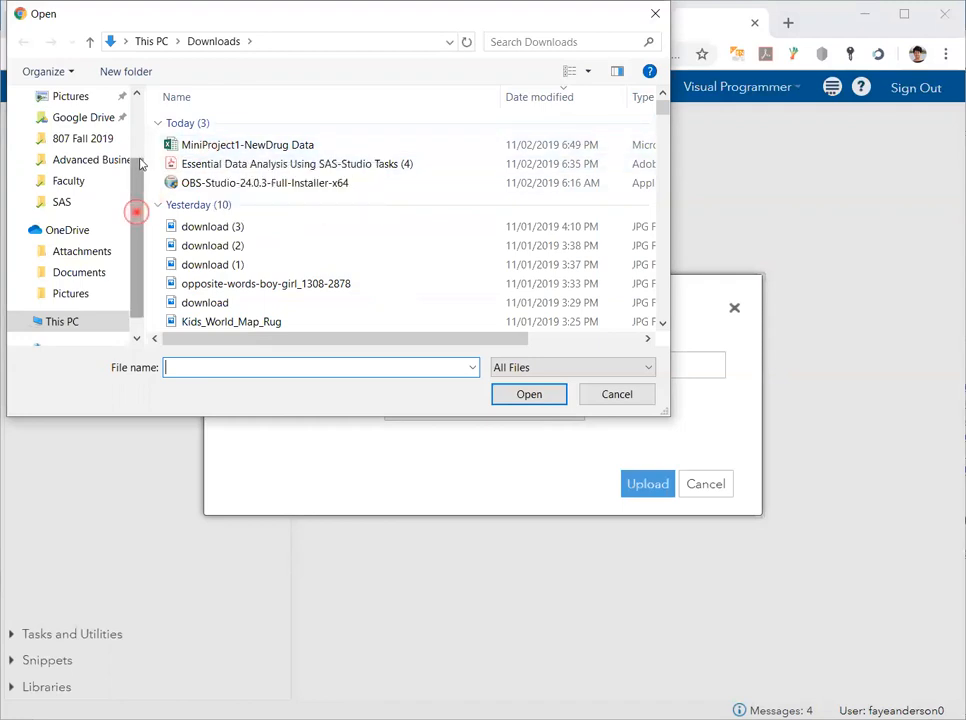
left_click(248, 144)
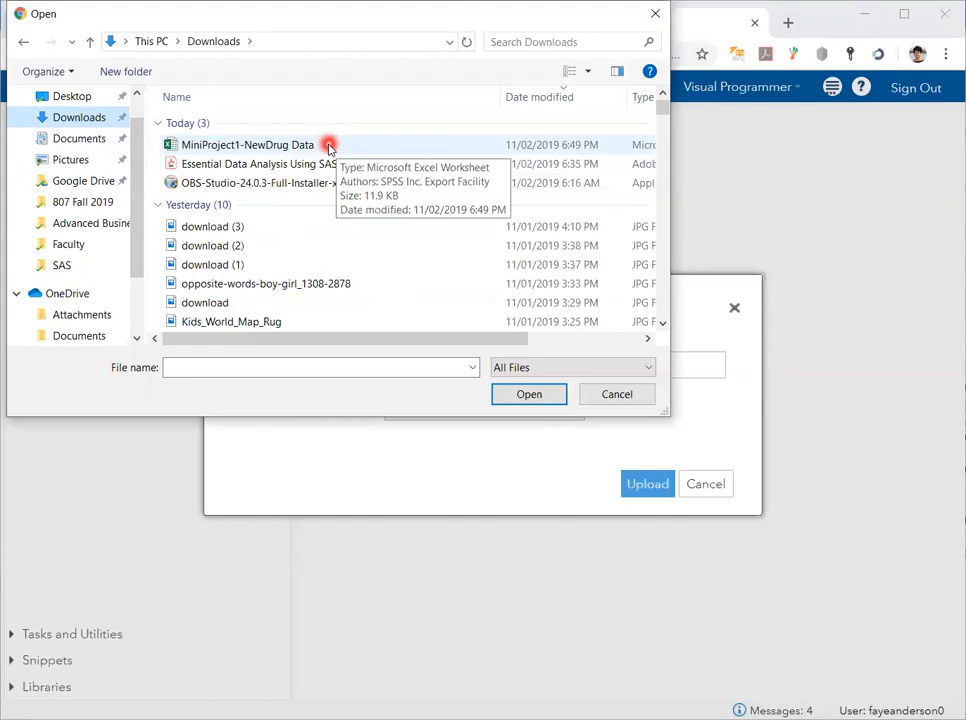
left_click(248, 144)
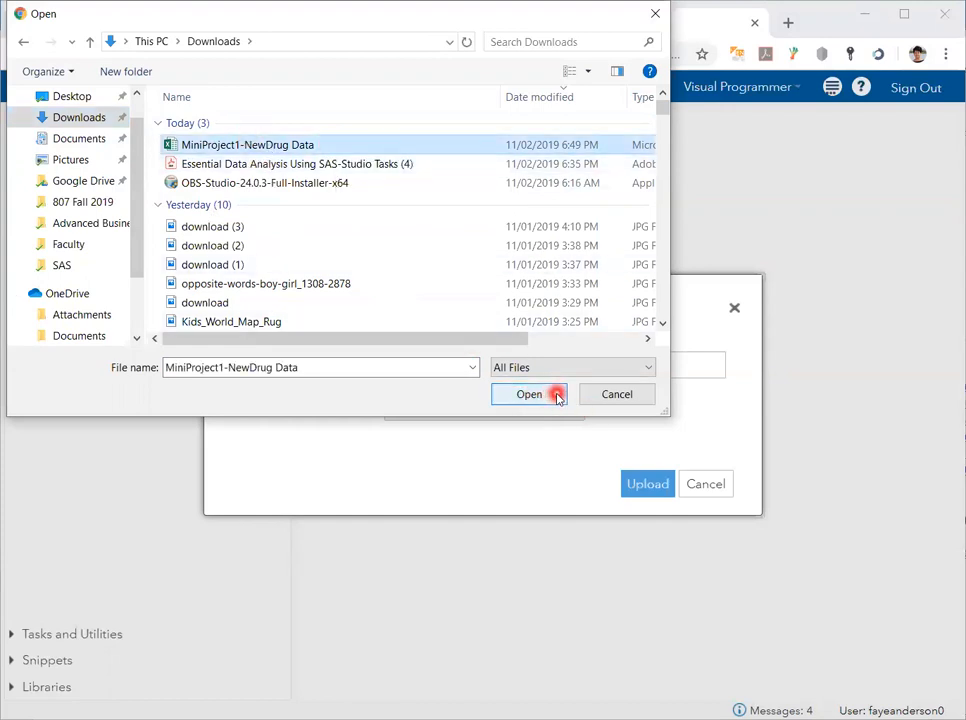
left_click(528, 392)
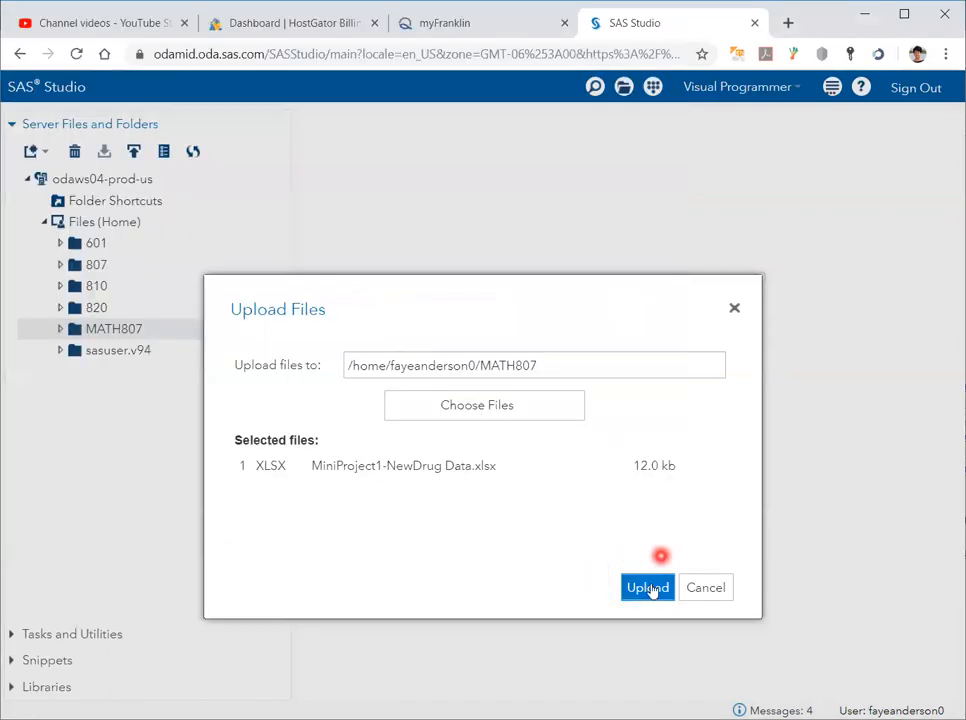
Upload the workbook and expand MATH807 to confirm MiniProject1-NewDrug Data.xlsx is listed.
left_click(648, 588)
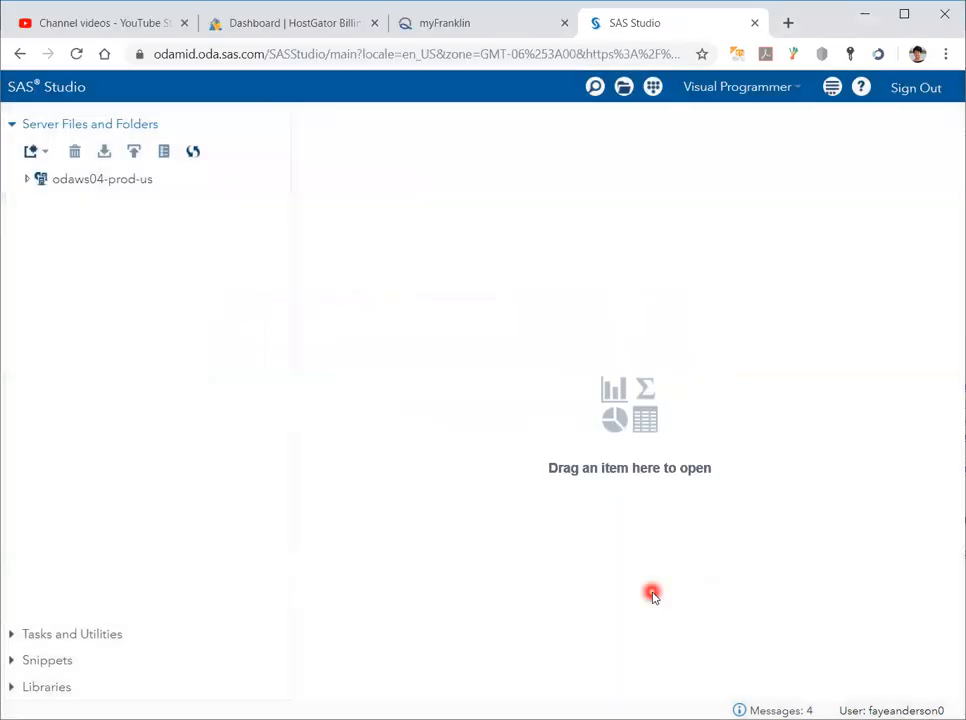
left_click(28, 178)
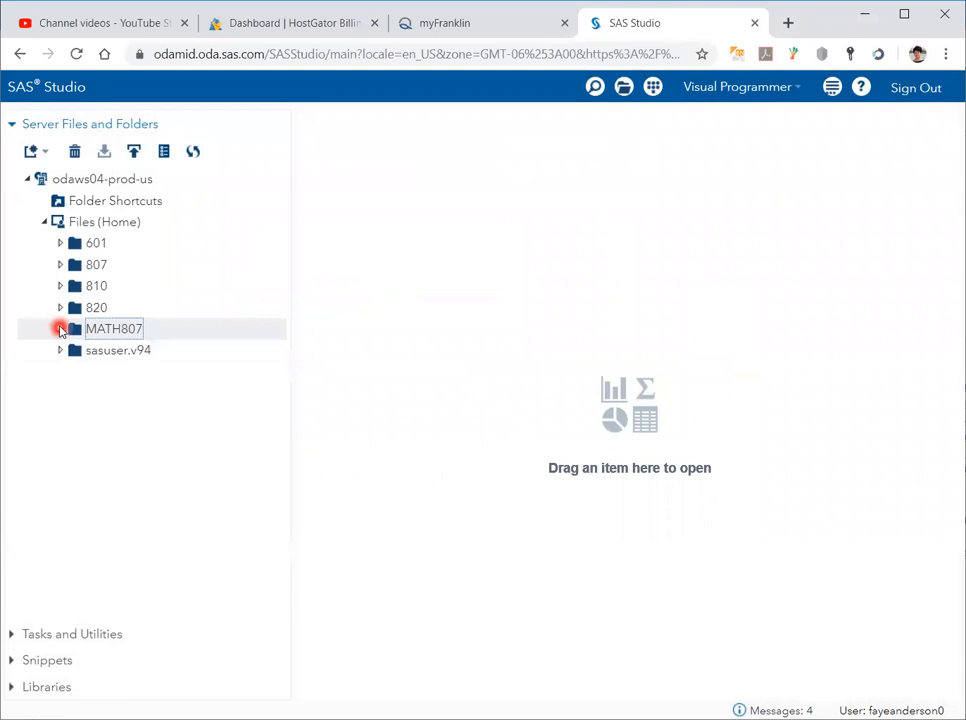
left_click(60, 328)
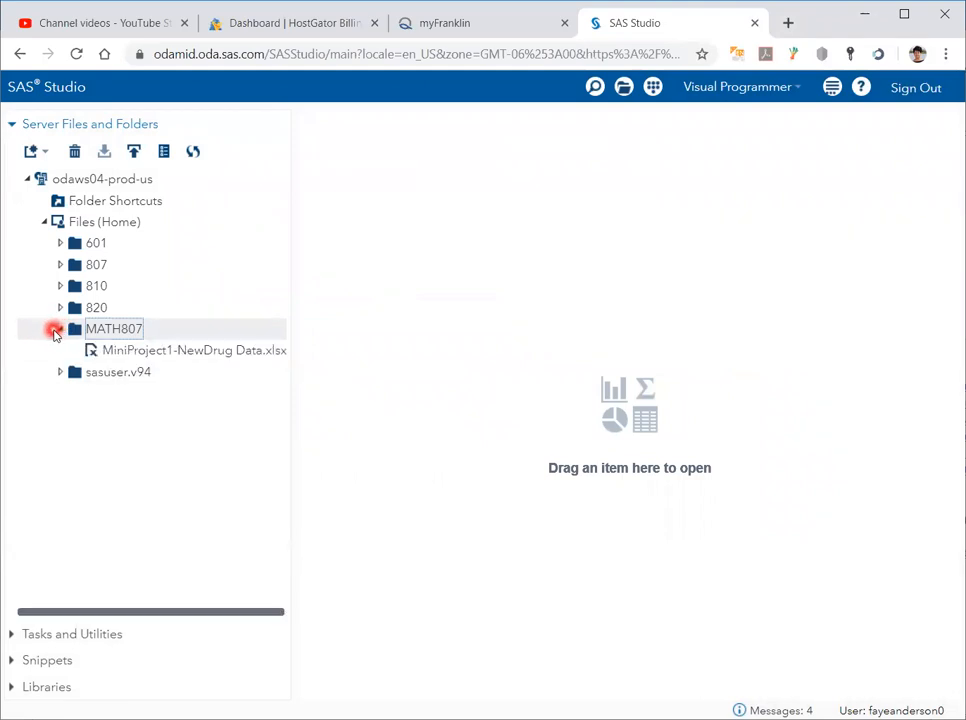
left_click(60, 328)
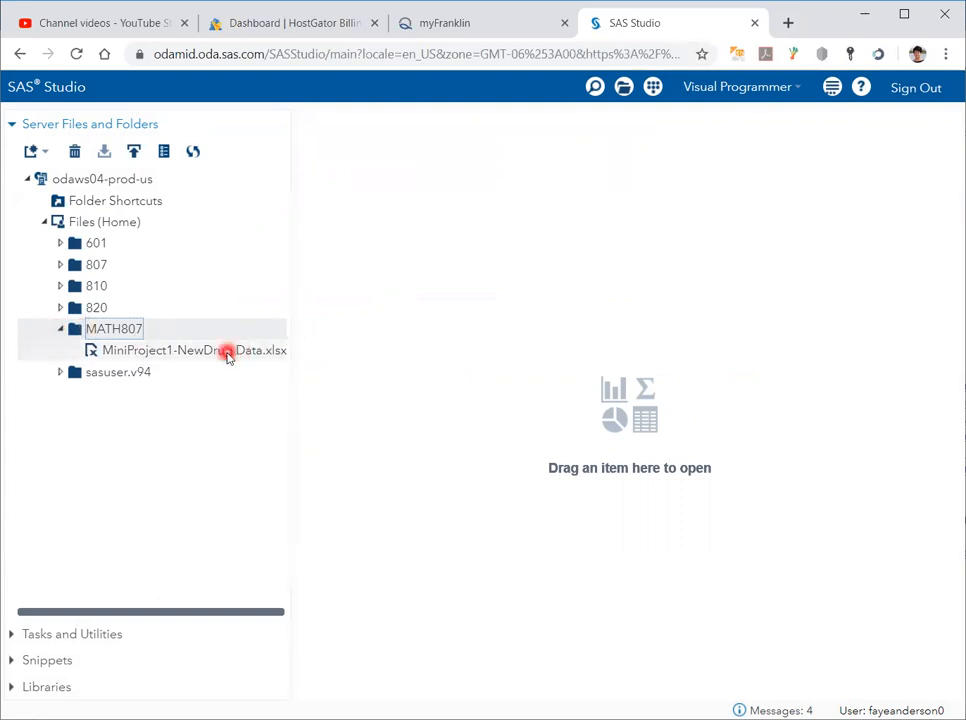
Open the workbook as an import task and run the generated PROC IMPORT code.
double_click(192, 350)
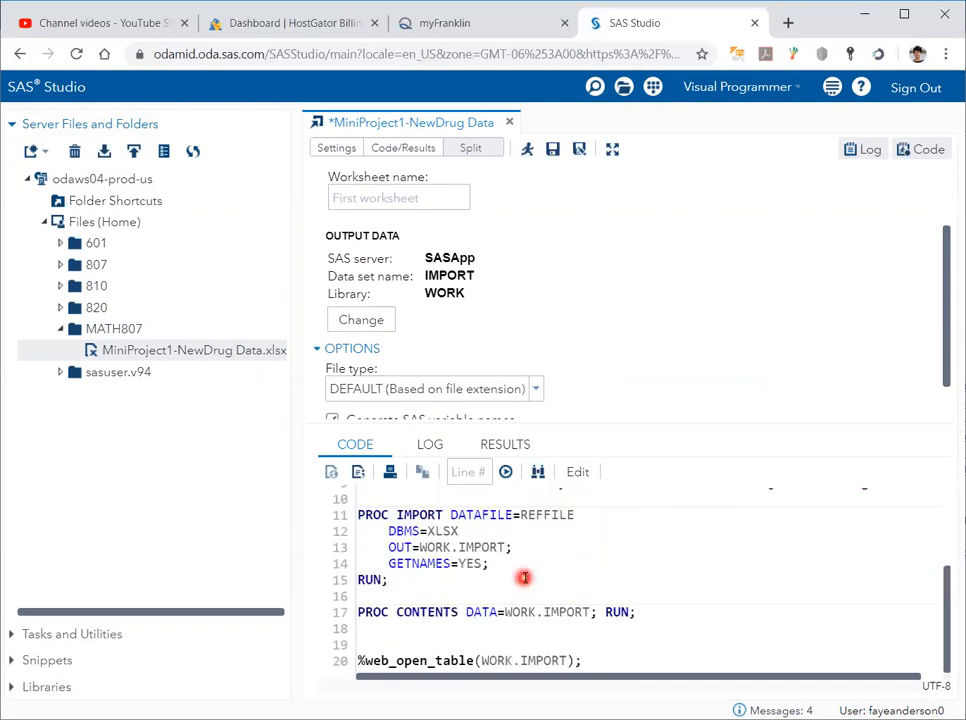
mouse_move(536, 464)
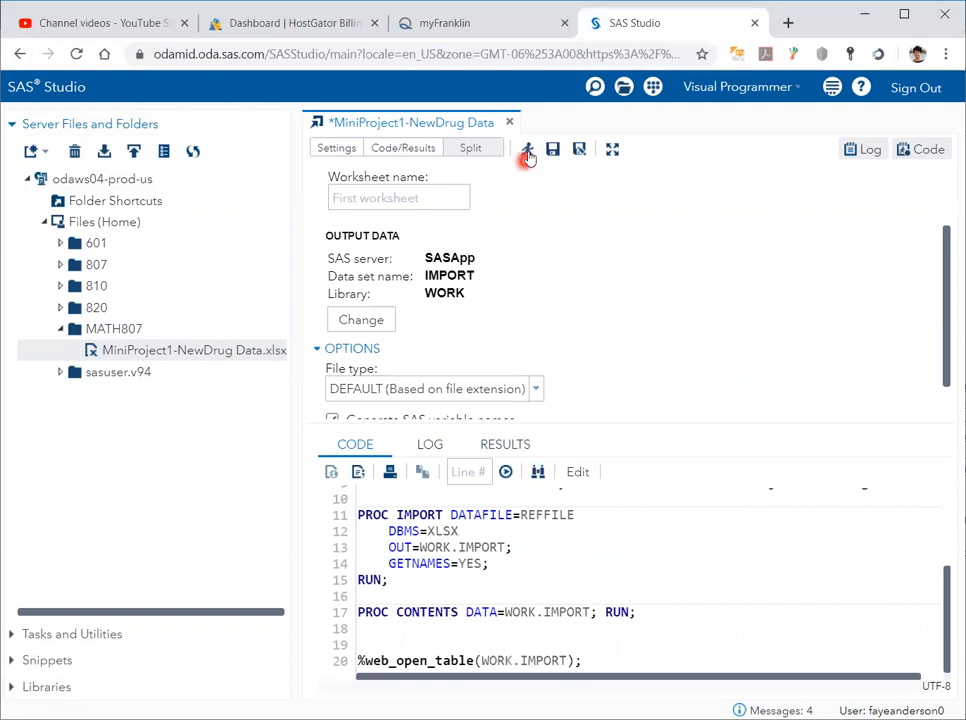
left_click(528, 148)
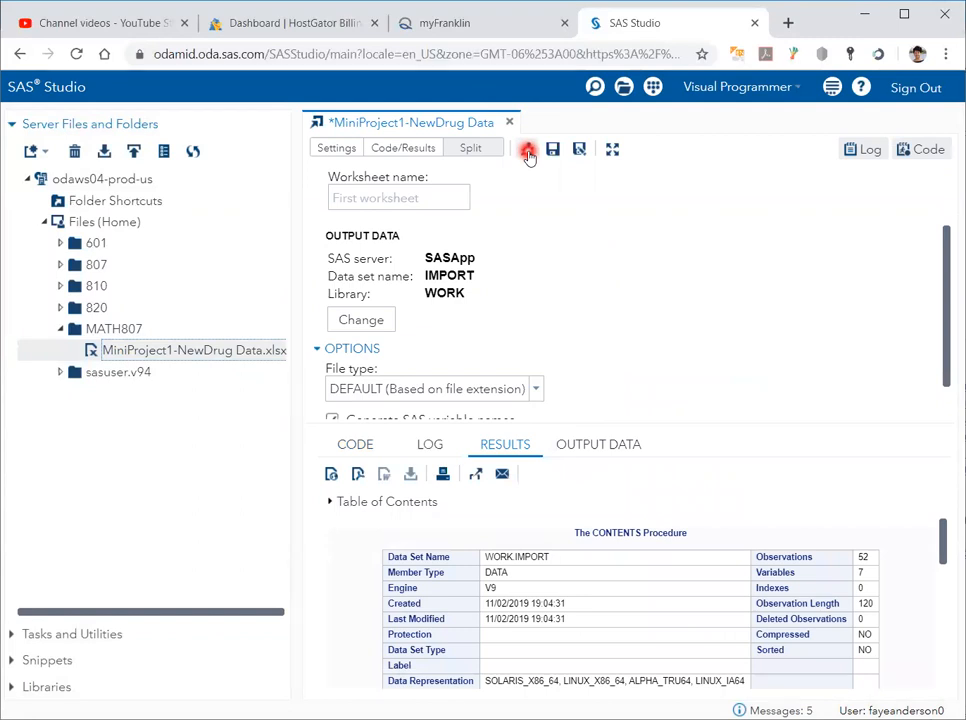
Review the log, the CONTENTS report, and the WORK.IMPORT output data rows.
left_click(528, 148)
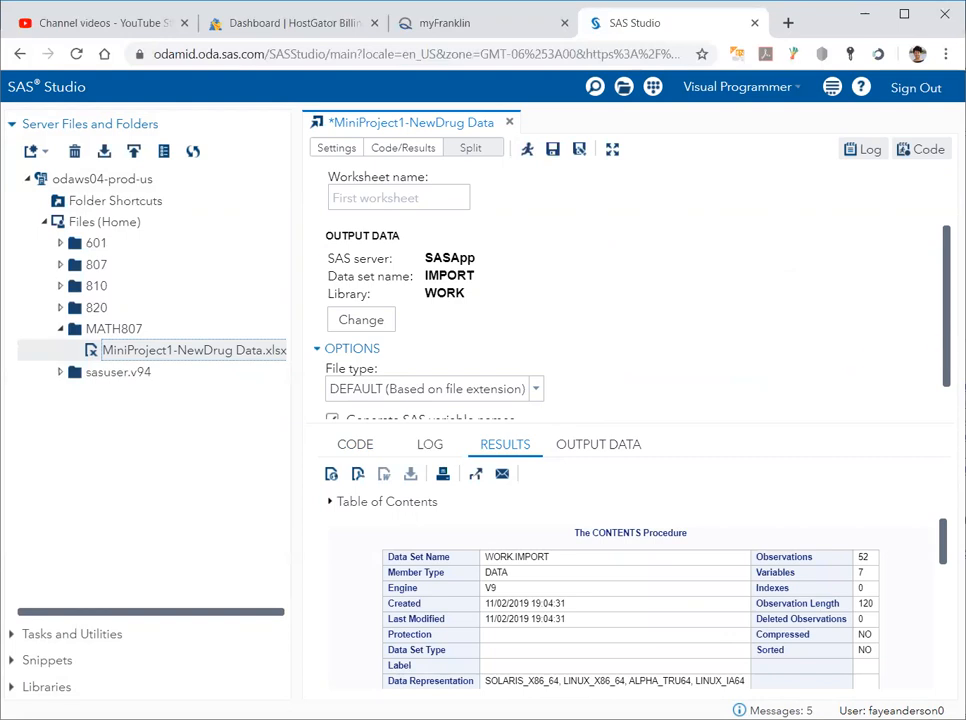
mouse_move(660, 390)
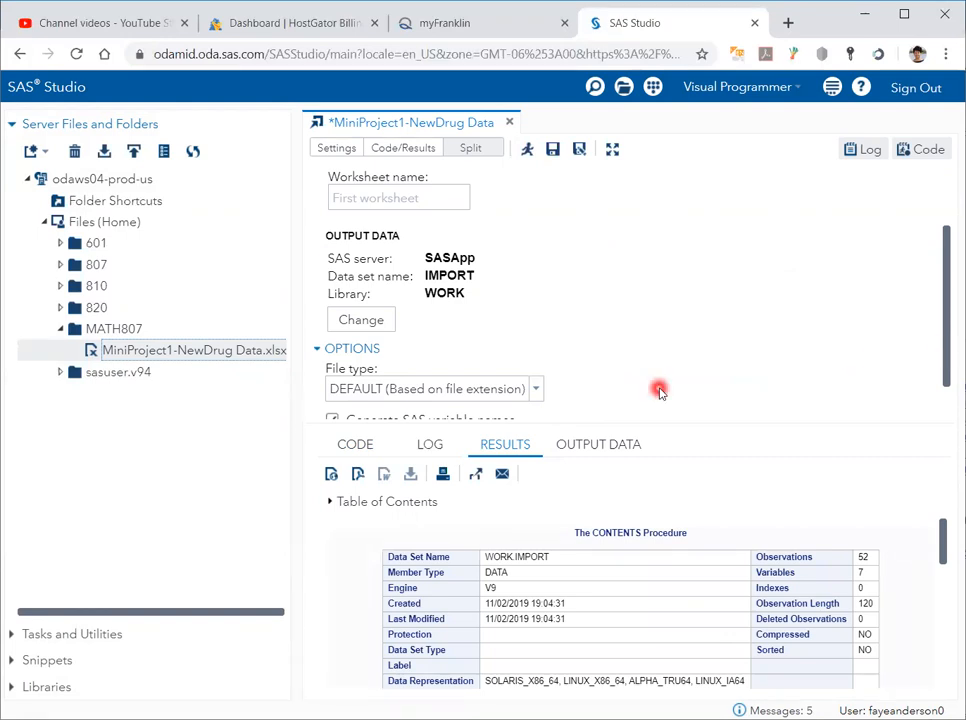
mouse_move(644, 388)
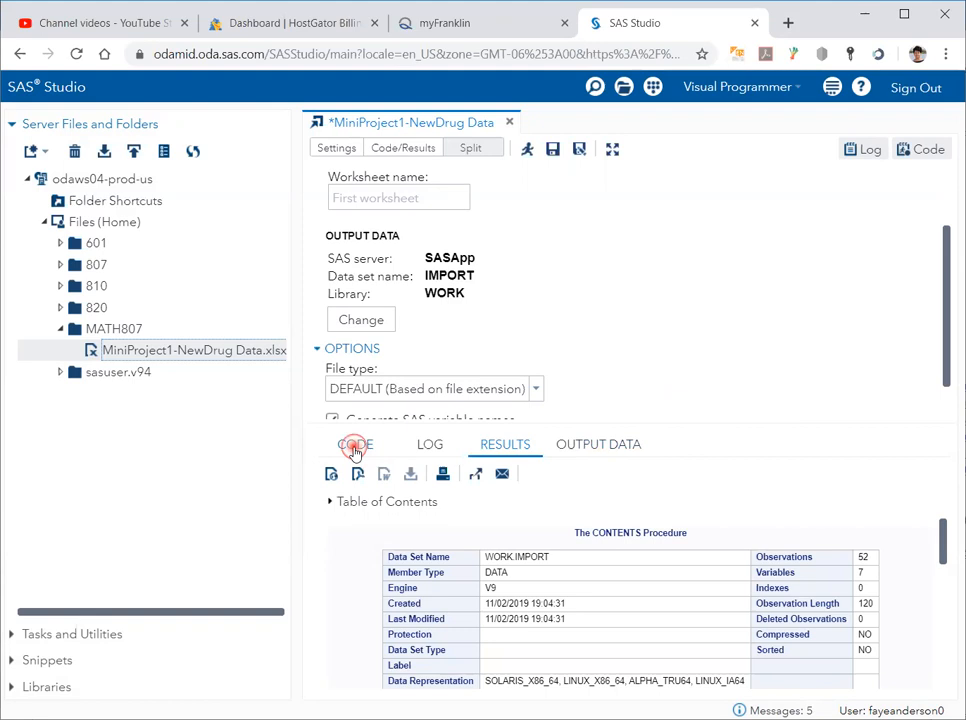
left_click(428, 444)
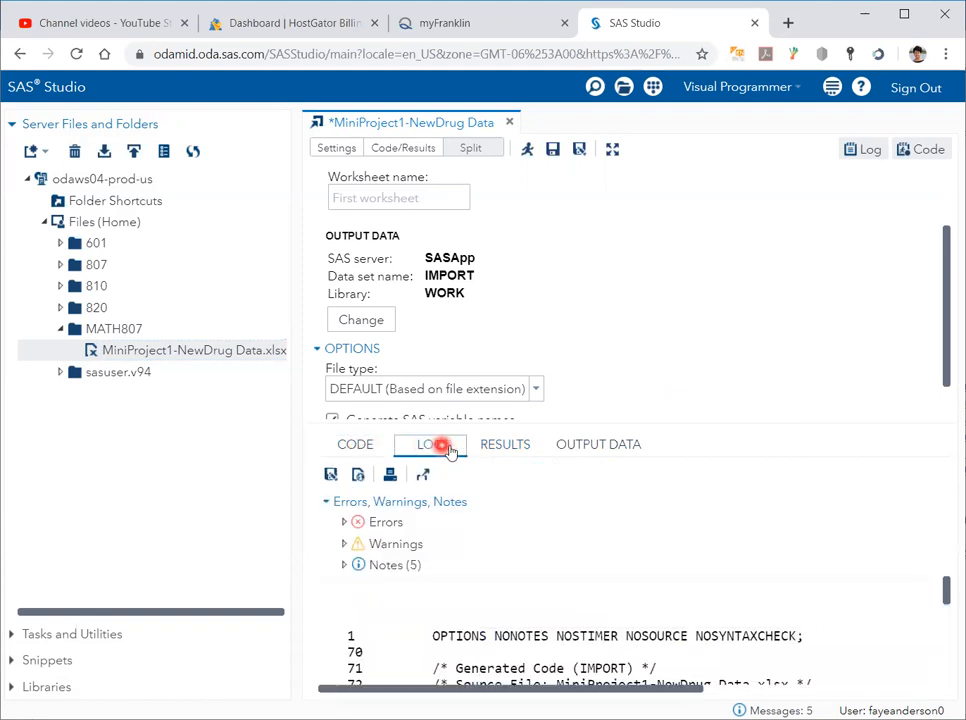
left_click(504, 444)
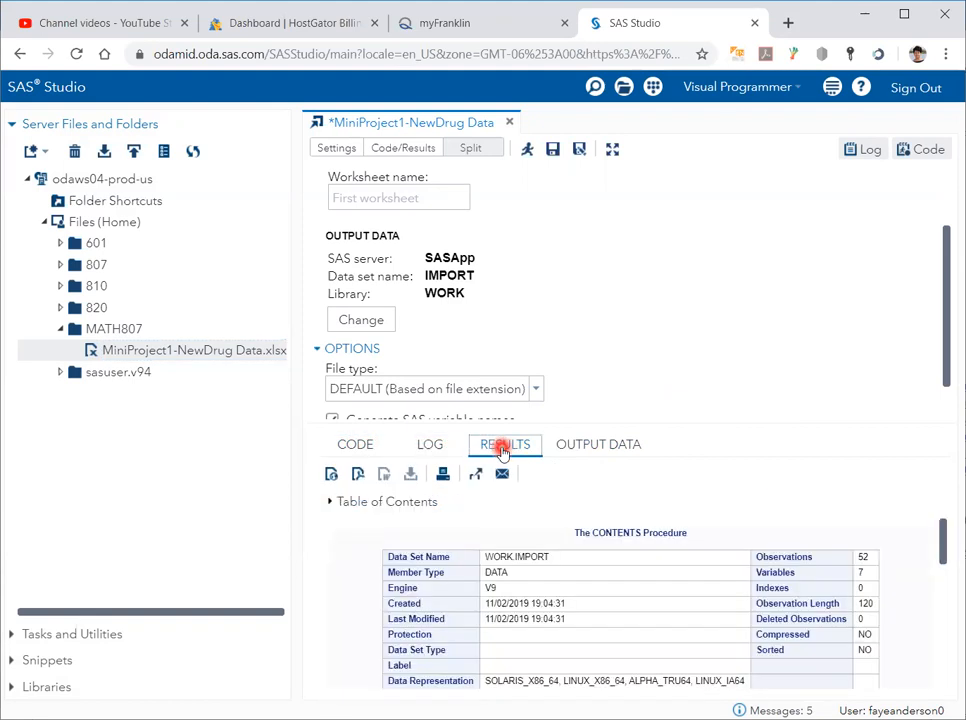
mouse_move(620, 444)
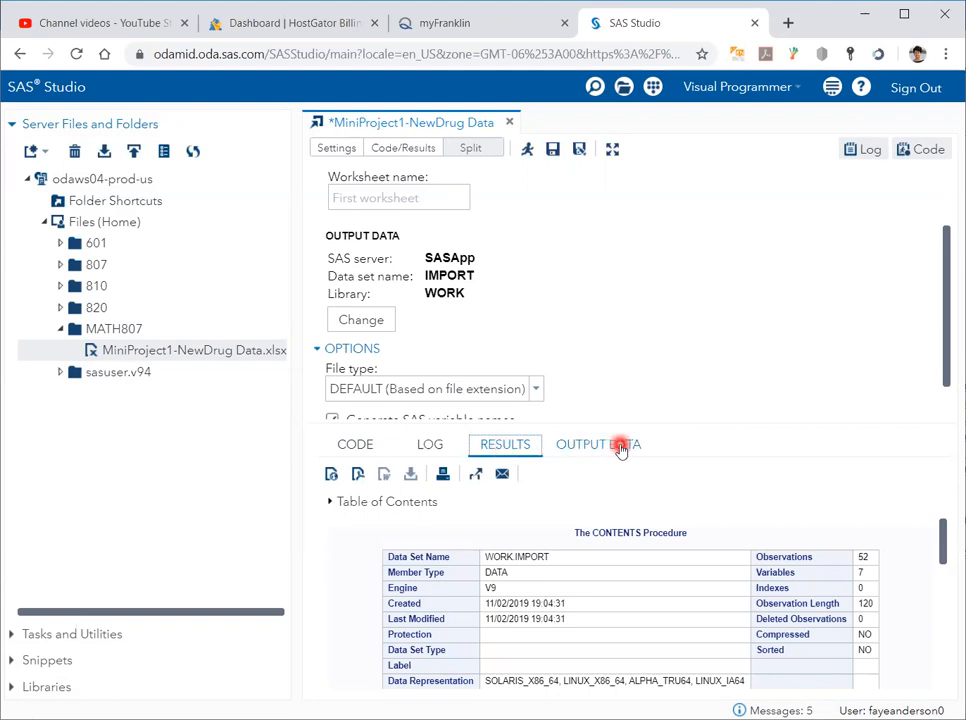
left_click(596, 444)
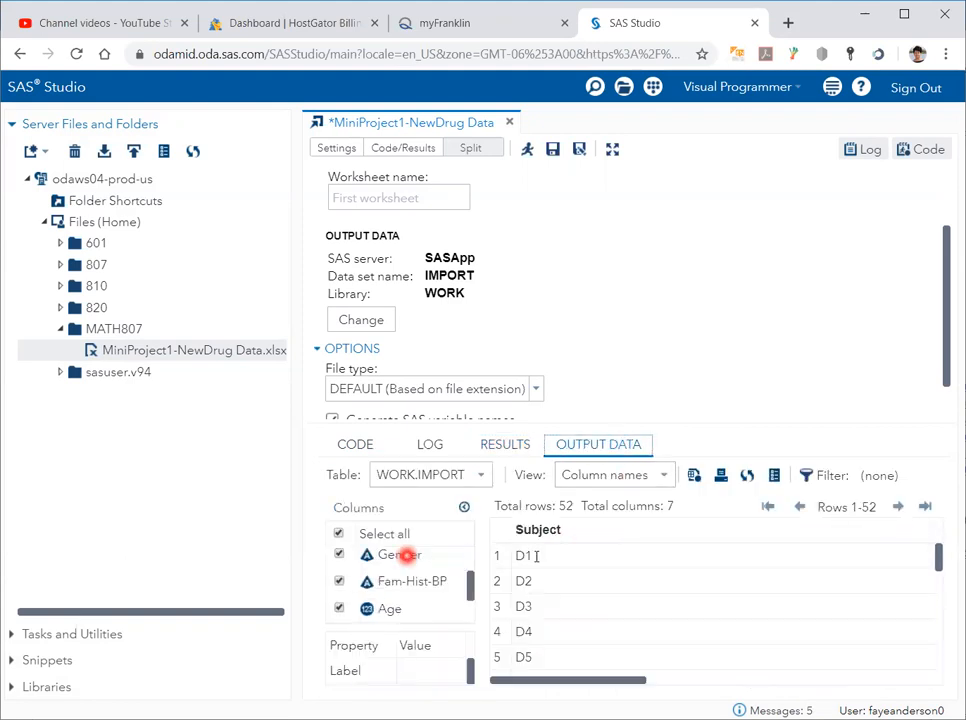
scroll("down", 3)
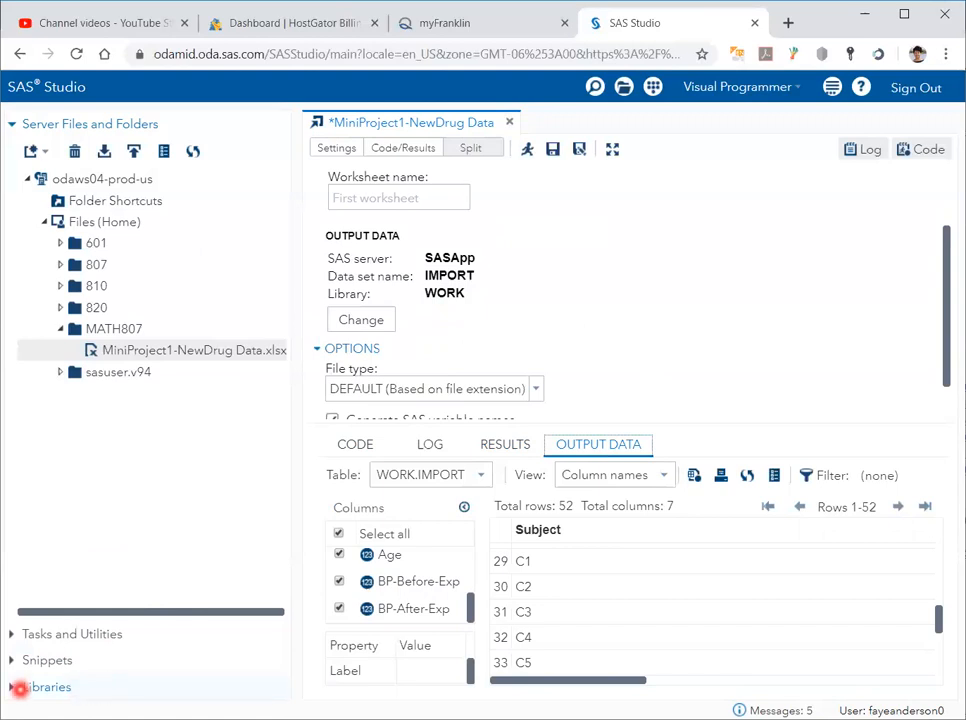
Expand My Libraries and the WORK library to reveal the IMPORT table.
left_click(48, 688)
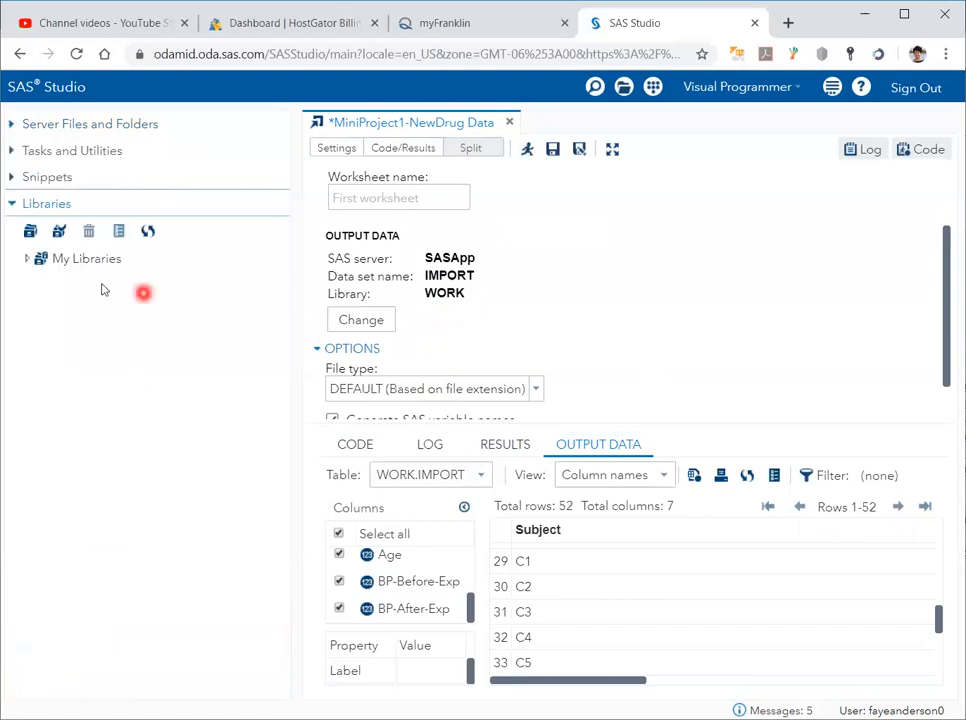
left_click(28, 258)
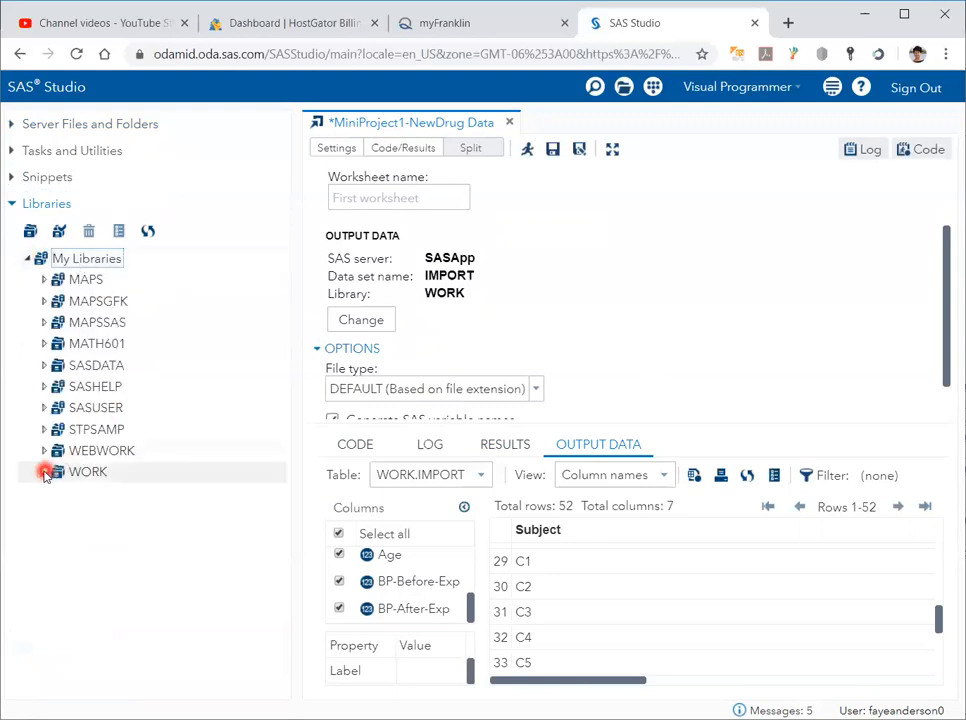
left_click(44, 472)
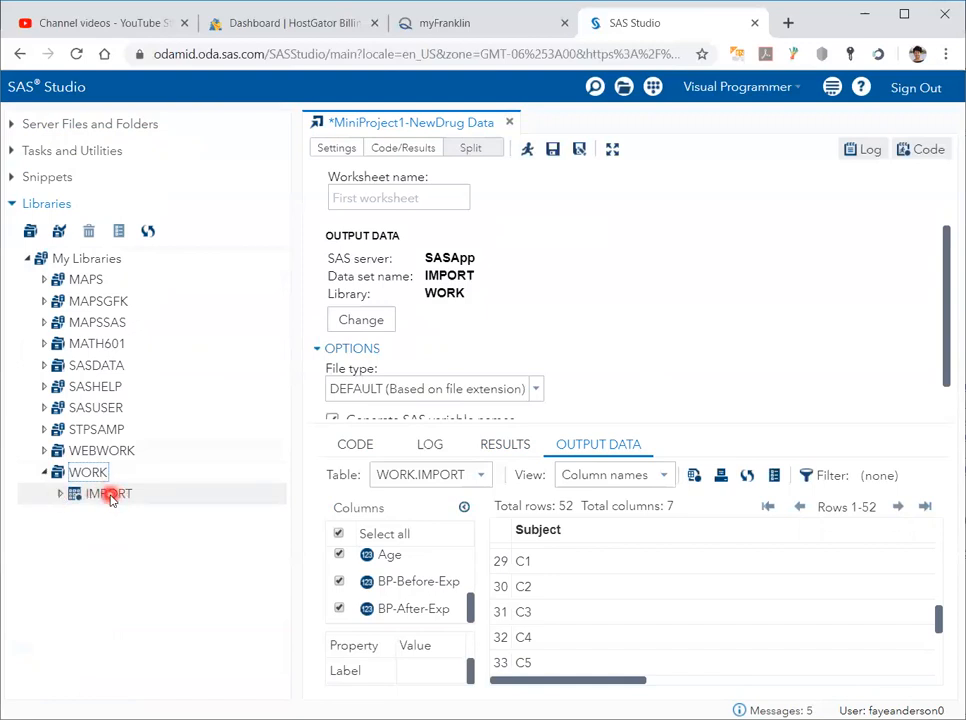
Open the WORK.IMPORT table in its own tab showing 52 rows and 7 columns.
double_click(108, 492)
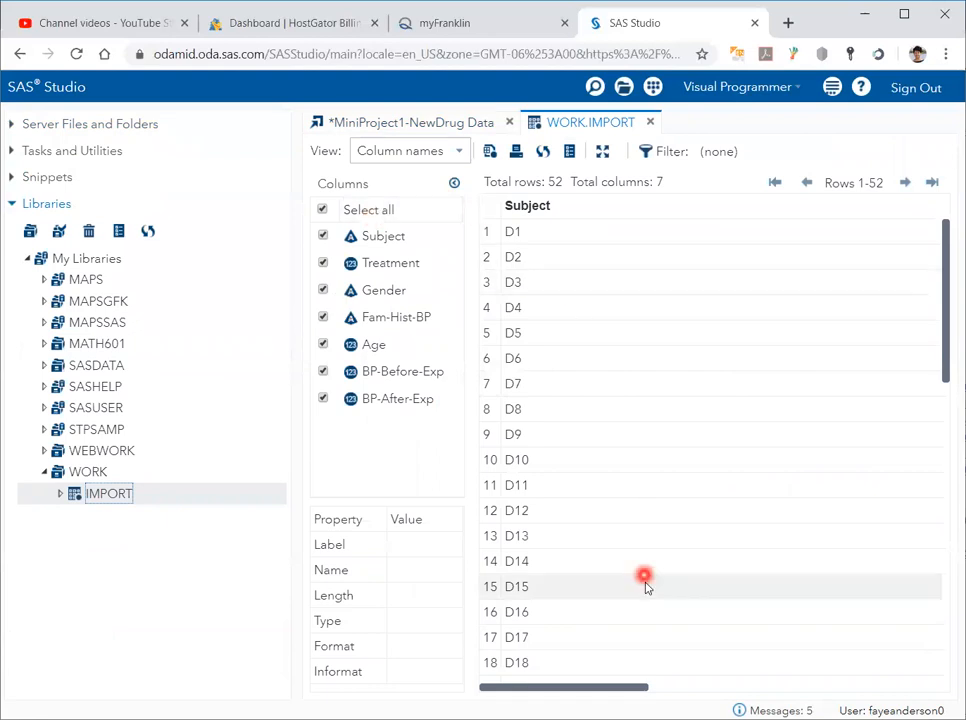
mouse_move(672, 388)
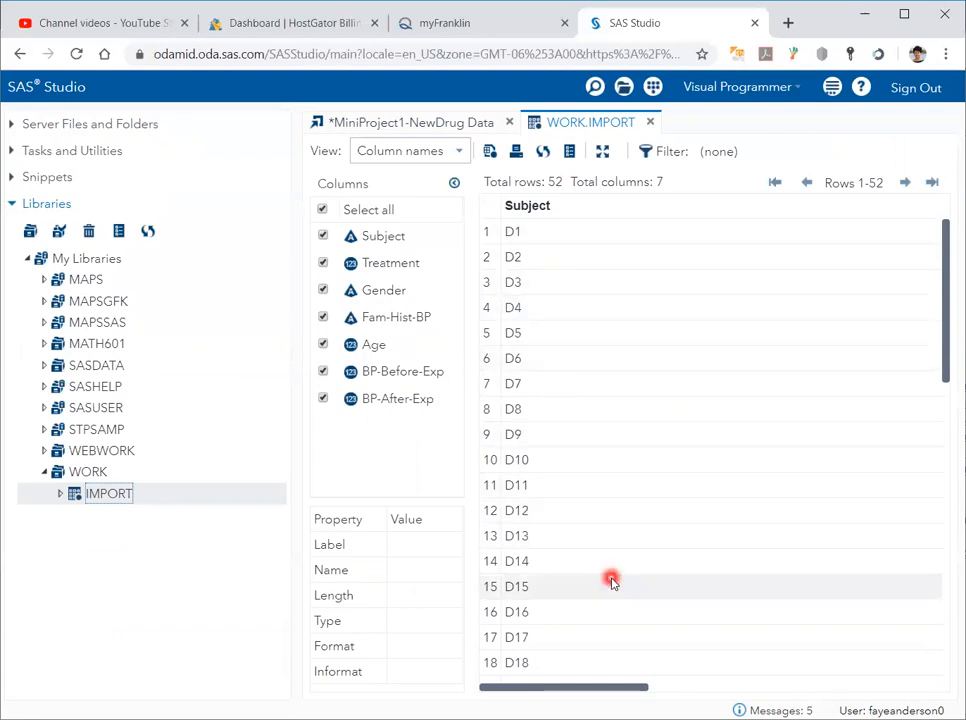
mouse_move(502, 192)
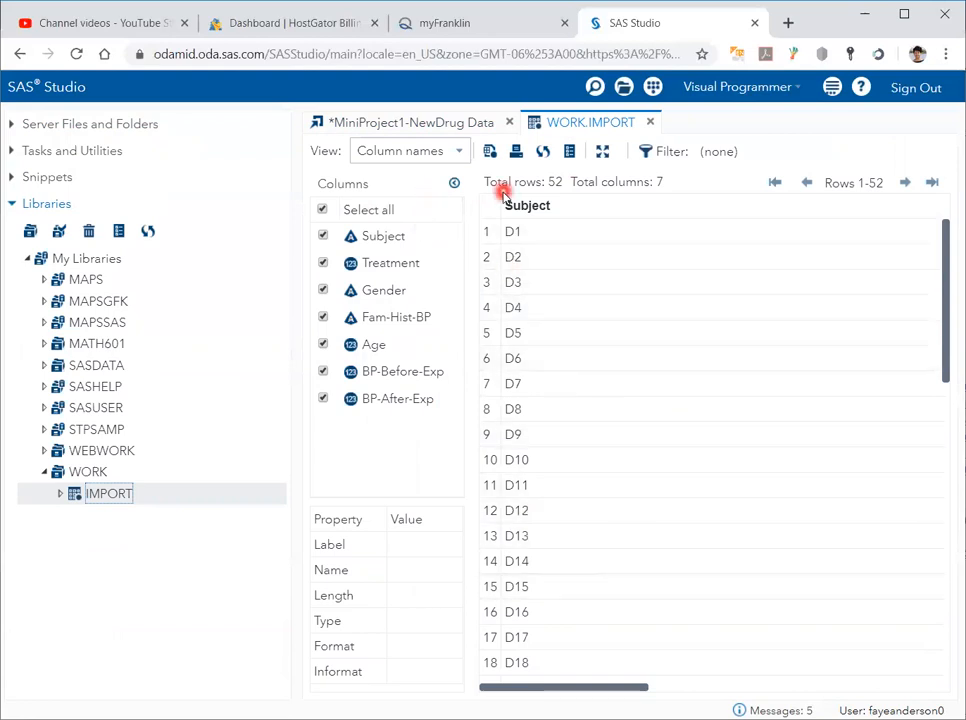